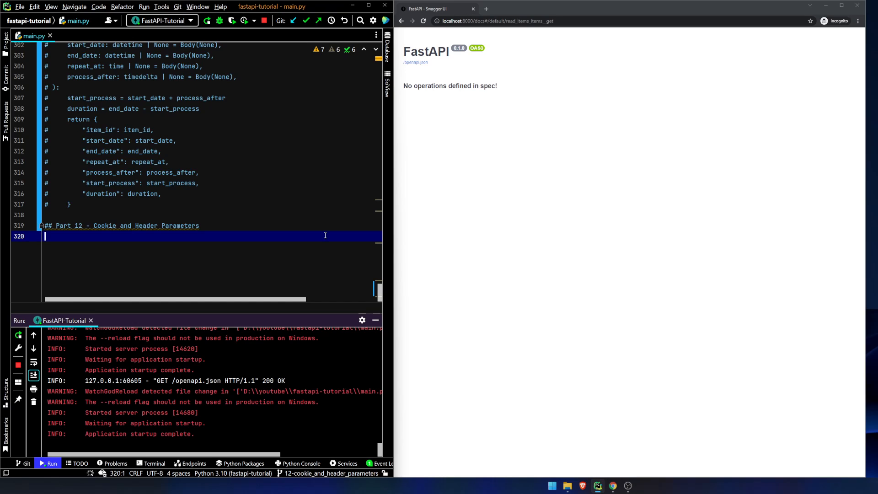
{"action": "type", "text": "@app.get(\"/"}
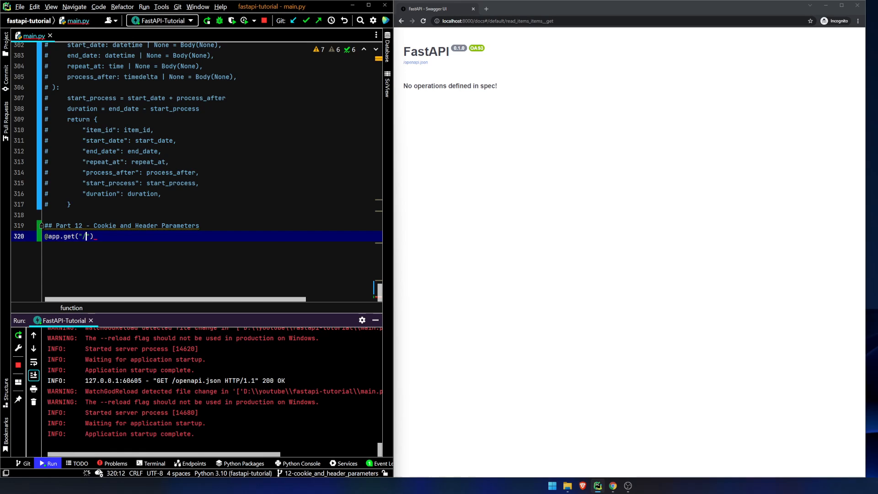
{"action": "type", "text": "items"}
{"action": "type", "text": "async "}
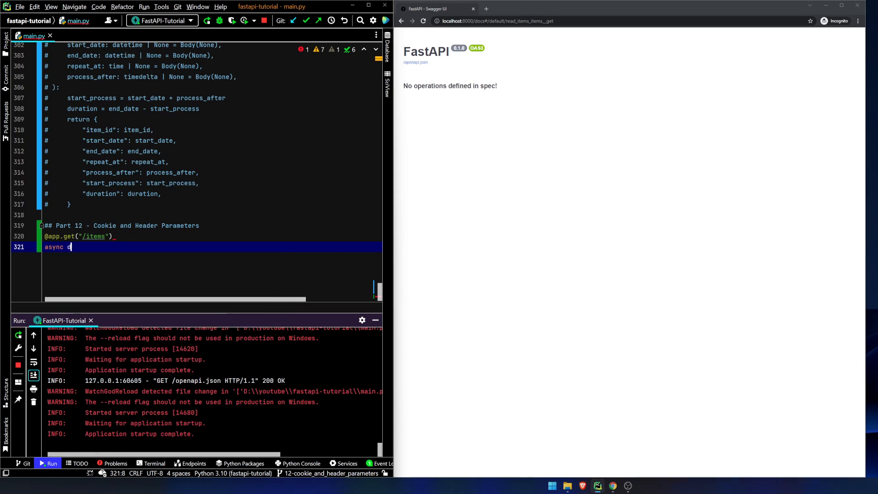
{"action": "type", "text": "def read_ite"}
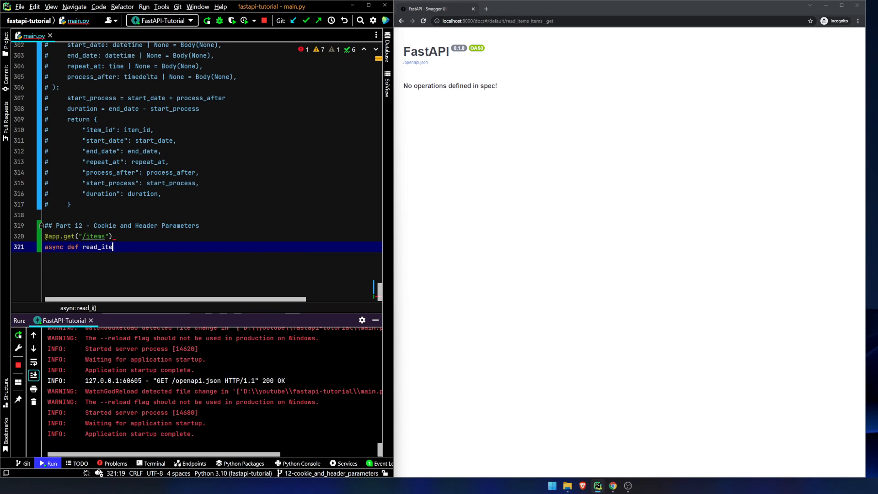
{"action": "type", "text": "ms(cookie_id: str | None ="}
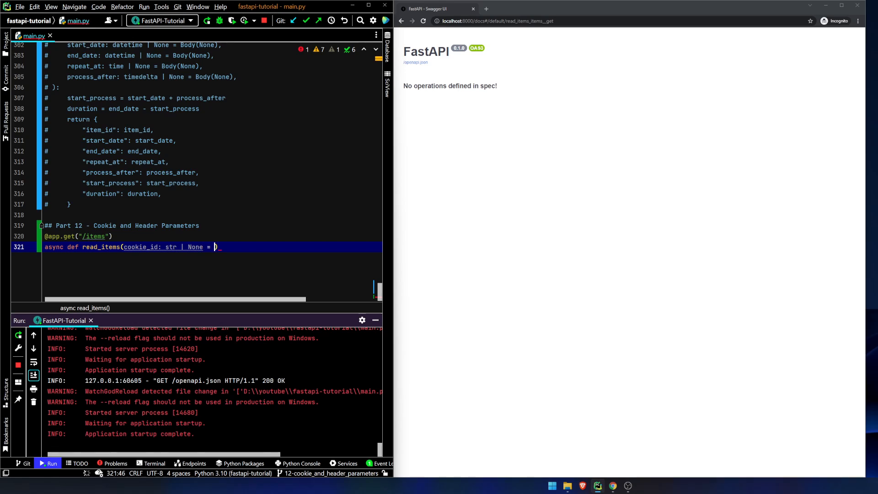
{"action": "type", "text": "Cookie(None"}
{"action": "type", "text": "return {\"cookie_id\": cookie_id}"}
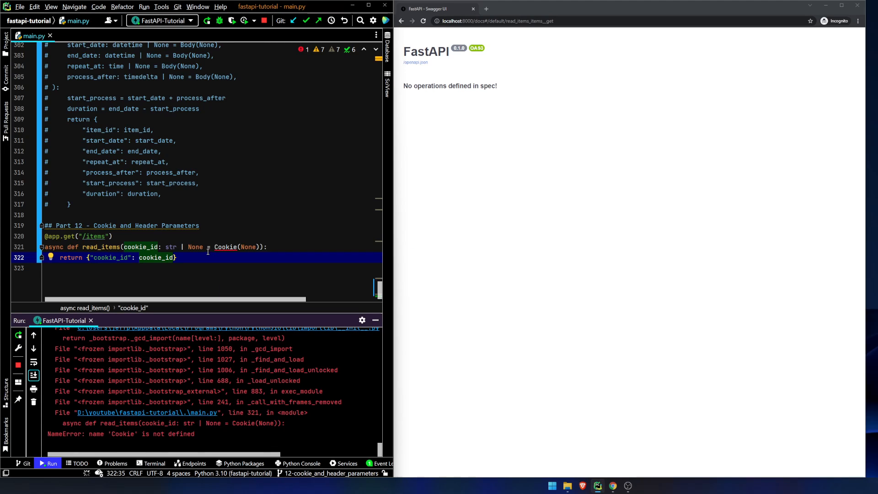
Append Cookie and Header to the fastapi import at the top of main.py.
{"action": "key", "text": "ctrl+Home"}
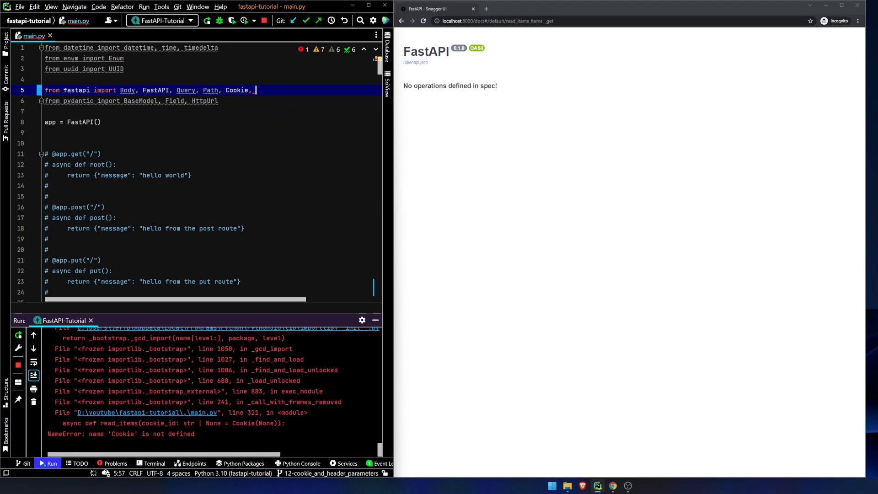
{"action": "type", "text": "H"}
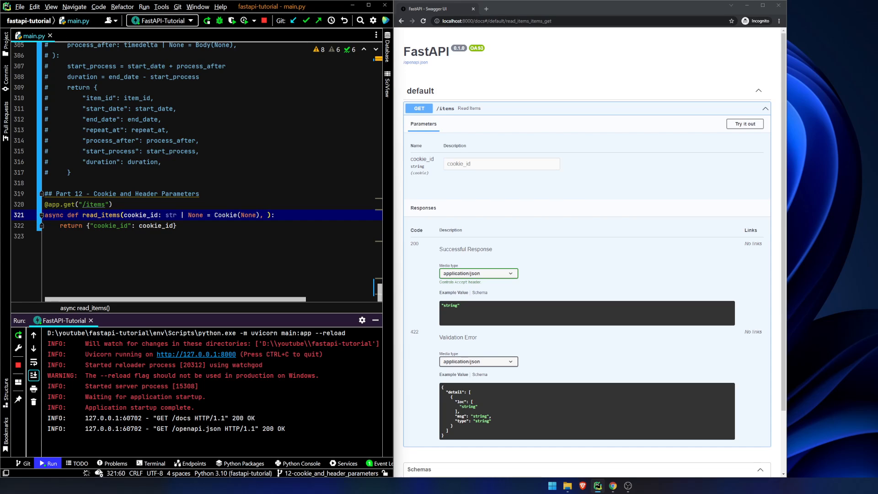
Record network activity in DevTools and execute GET /items, returning cookie_id null.
{"action": "right_click", "coordinate": [571, 171]}
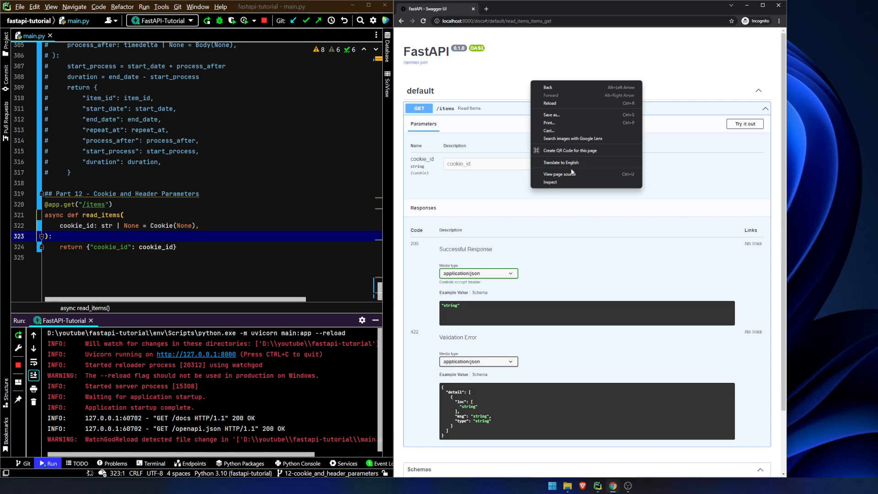
{"action": "left_click", "coordinate": [550, 182]}
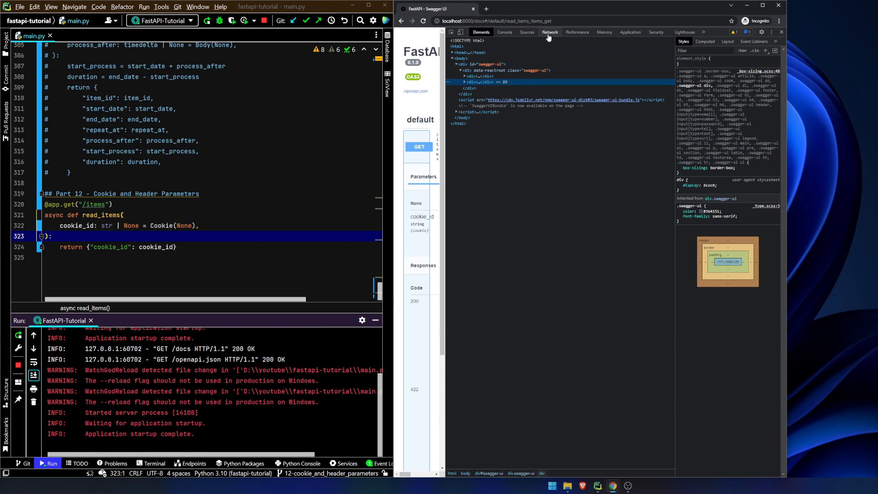
{"action": "left_click", "coordinate": [550, 32]}
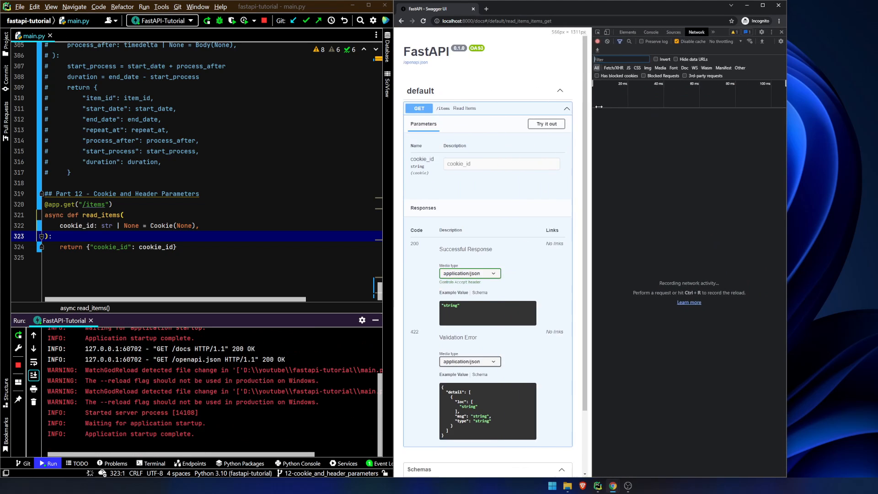
{"action": "left_click", "coordinate": [545, 124]}
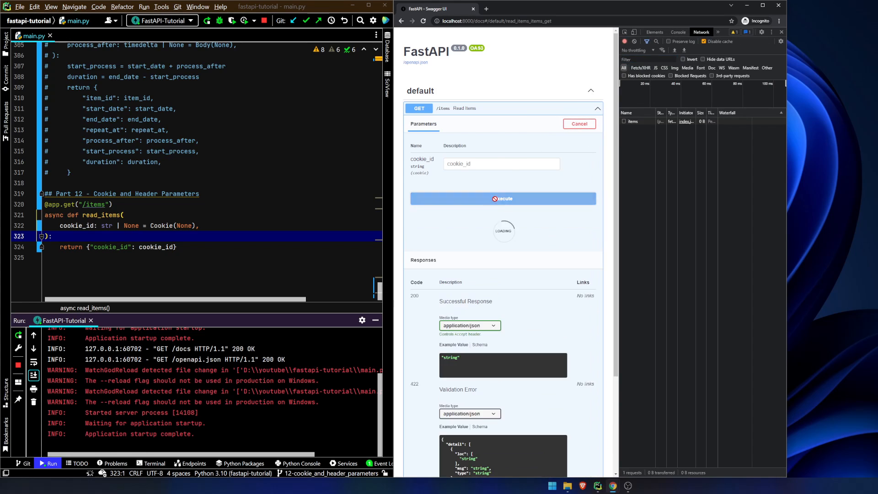
{"action": "left_click", "coordinate": [502, 198]}
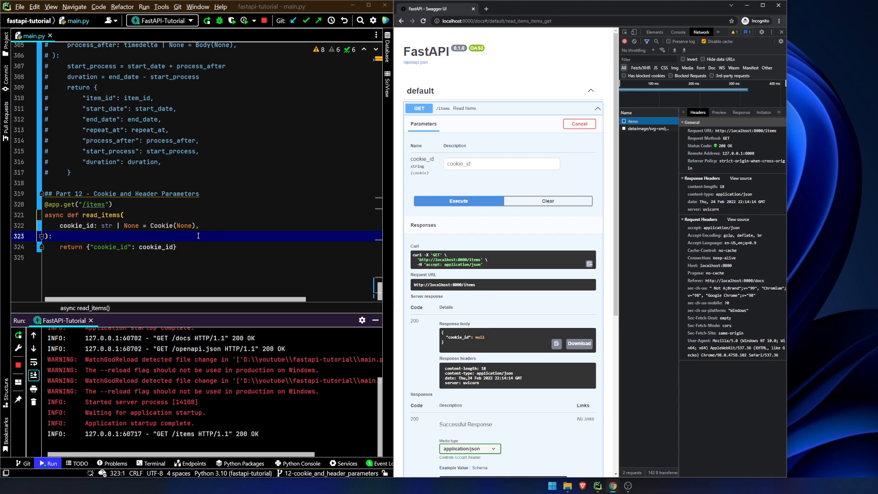
Add accept_encoding, sec_ch_ua and user_agent parameters, each str | None = Header(None), to read_items.
{"action": "type", "text": "accept_encoding ="}
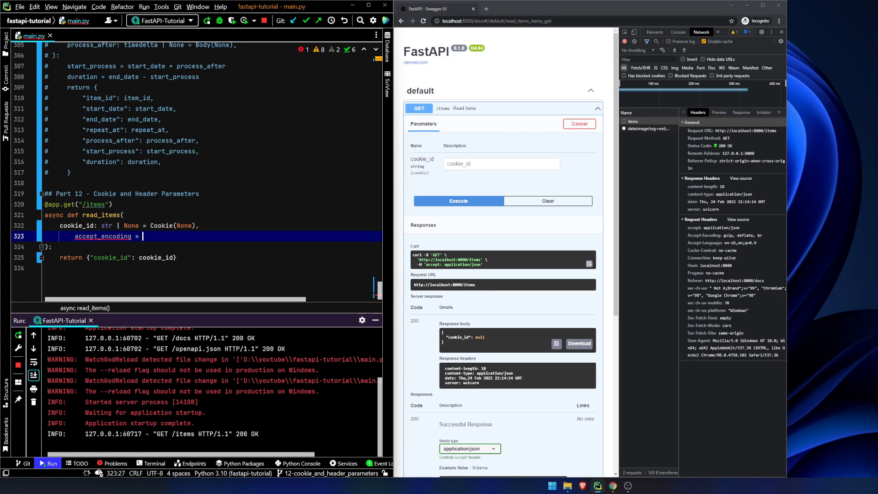
{"action": "type", "text": ": str"}
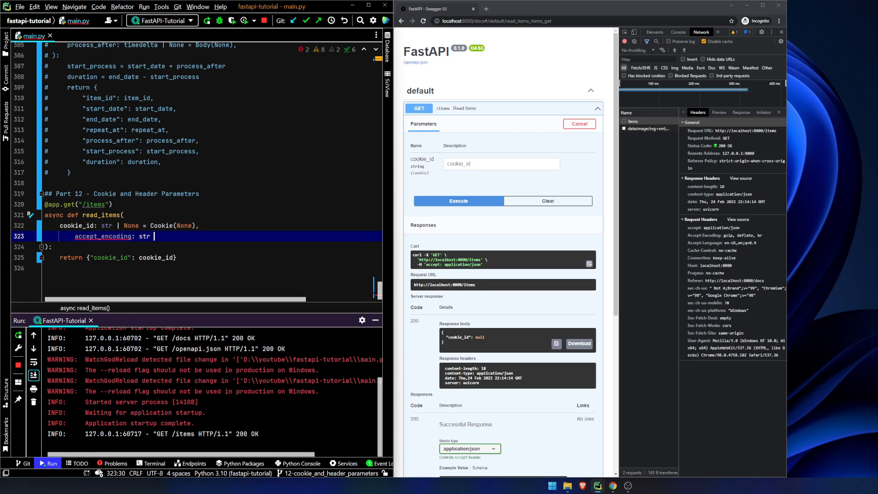
{"action": "type", "text": "| None = Header(None),"}
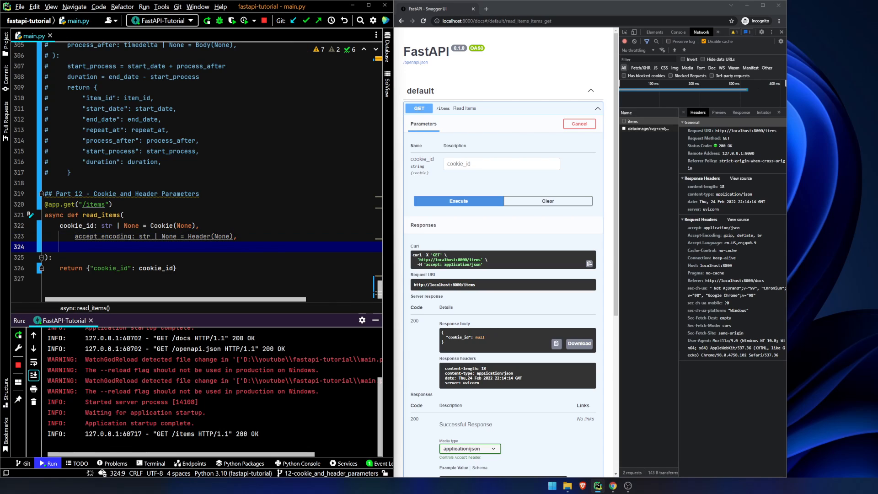
{"action": "type", "text": "sec_ch_ua"}
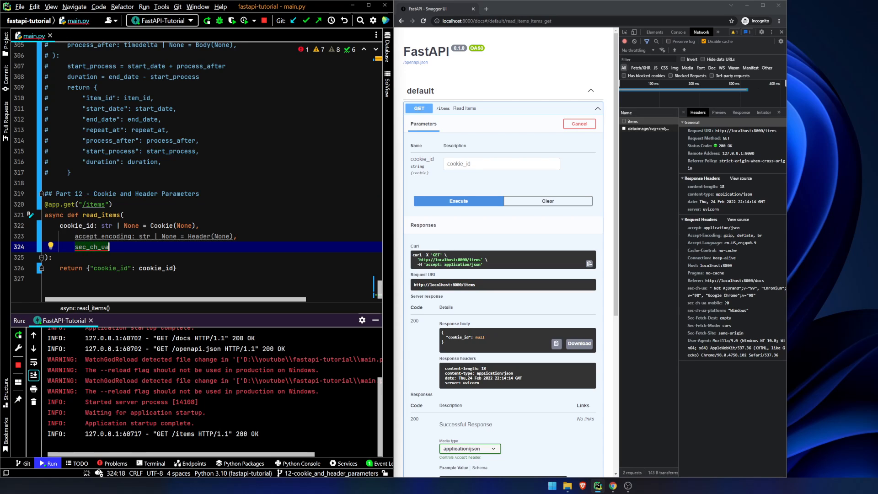
{"action": "type", "text": ": str | None = Header(None),"}
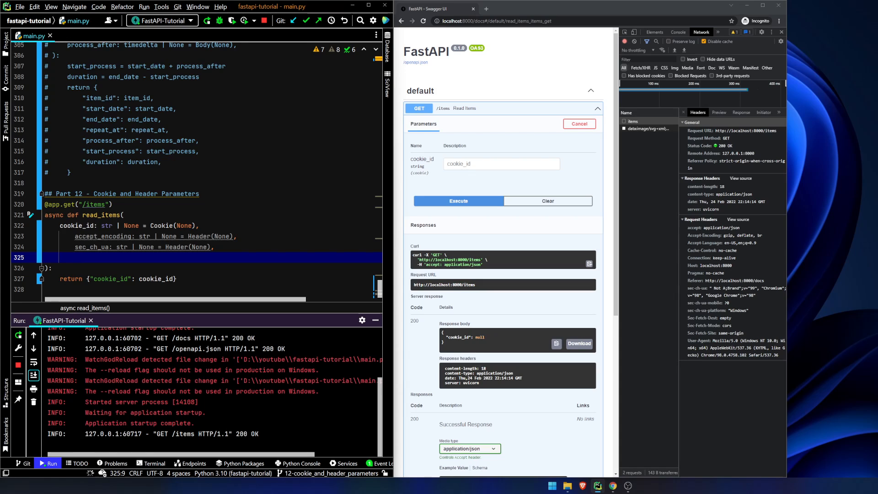
{"action": "type", "text": "user_agent"}
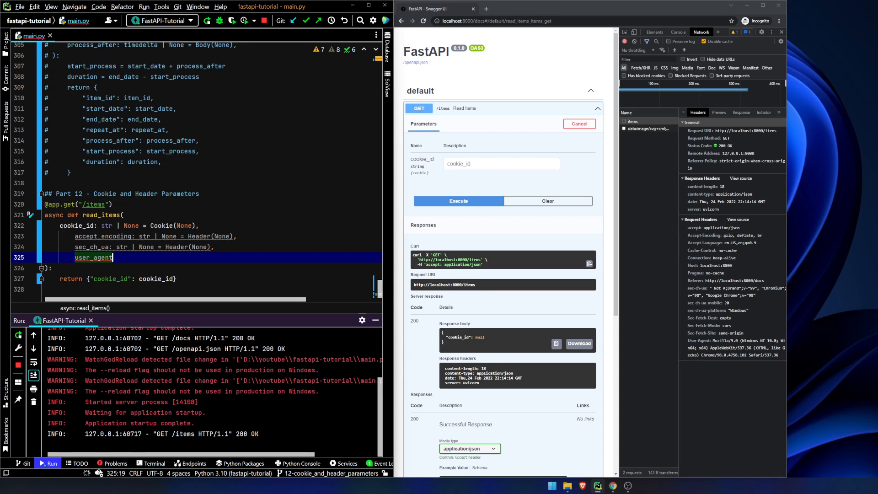
{"action": "type", "text": ": str | None = Header(None"}
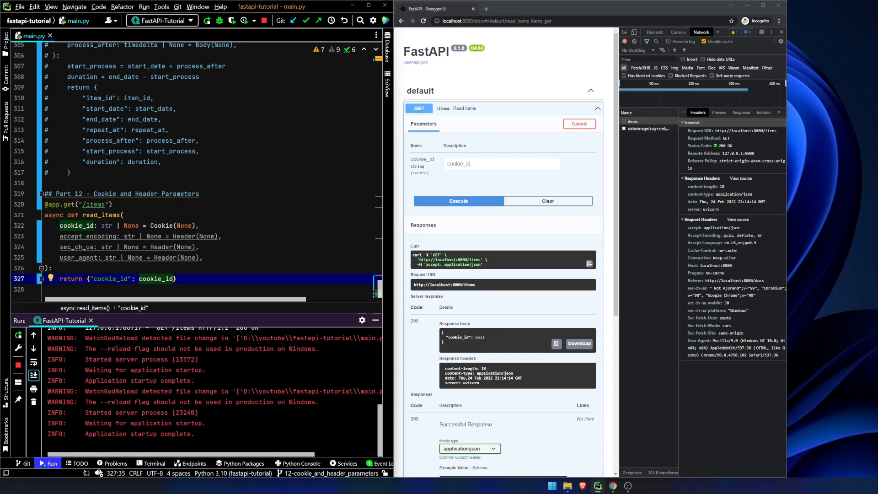
Extend the return dict with "Accept-Encoding", "sec-ch-ua" and "User-Agent" keys.
{"action": "type", "text": ", \"\""}
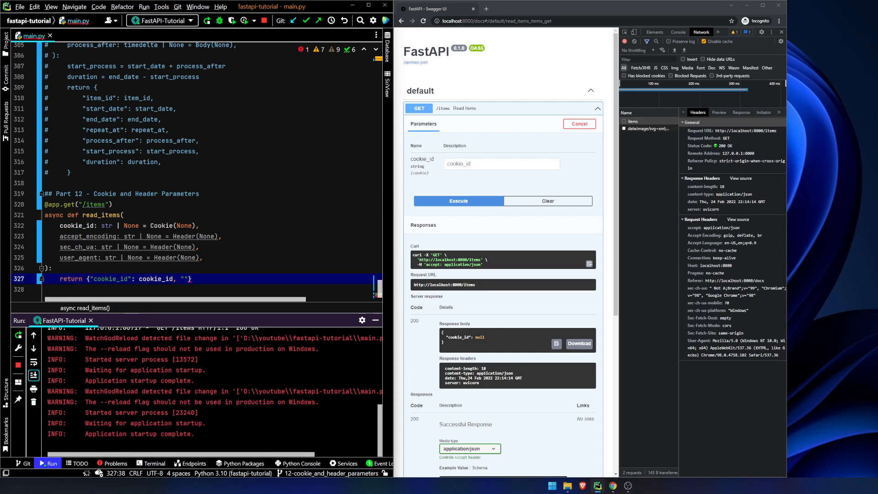
{"action": "type", "text": "Accept-Encoding"}
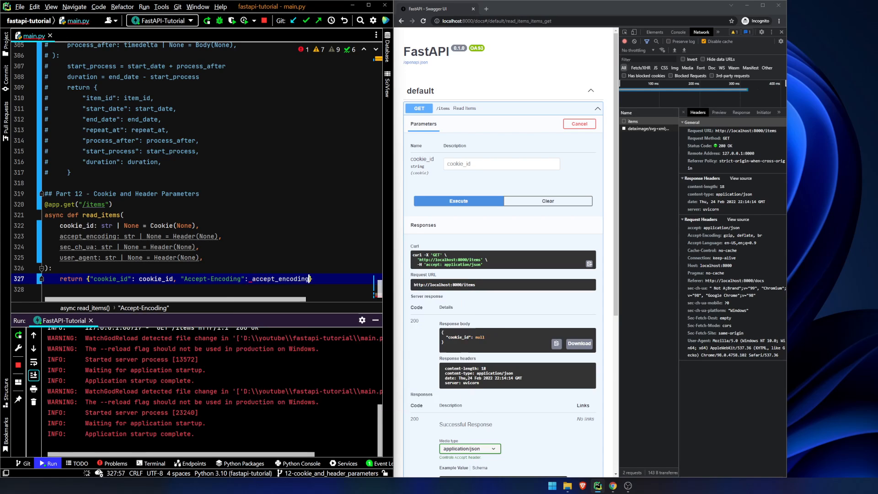
{"action": "type", "text": ", \""}
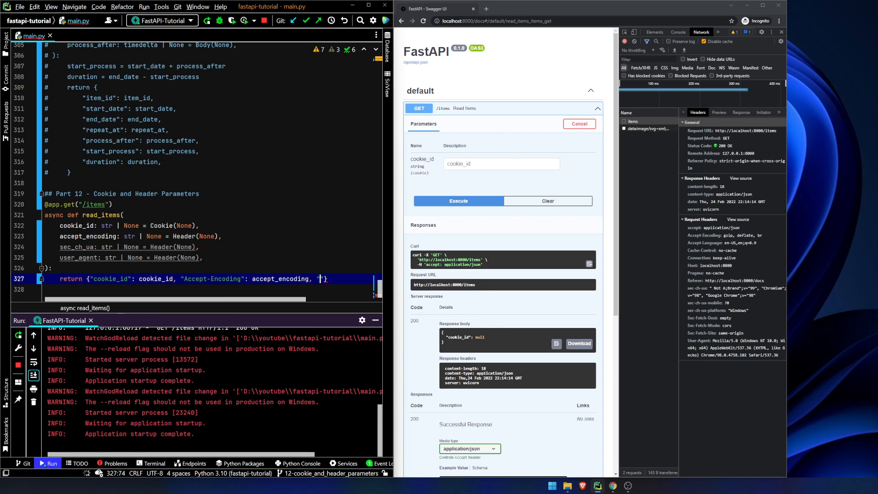
{"action": "type", "text": "sec-s"}
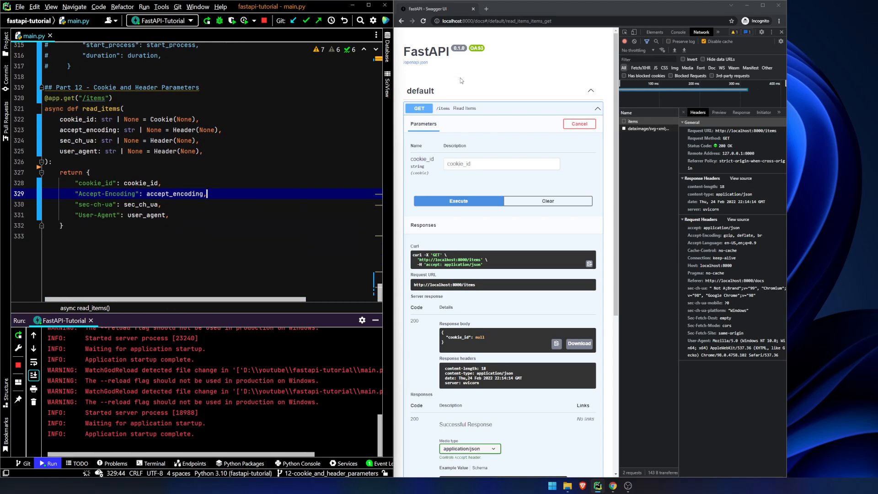
Reload the docs, execute GET /items with the header parameters and view the items request's Headers pane.
{"action": "left_click", "coordinate": [408, 21]}
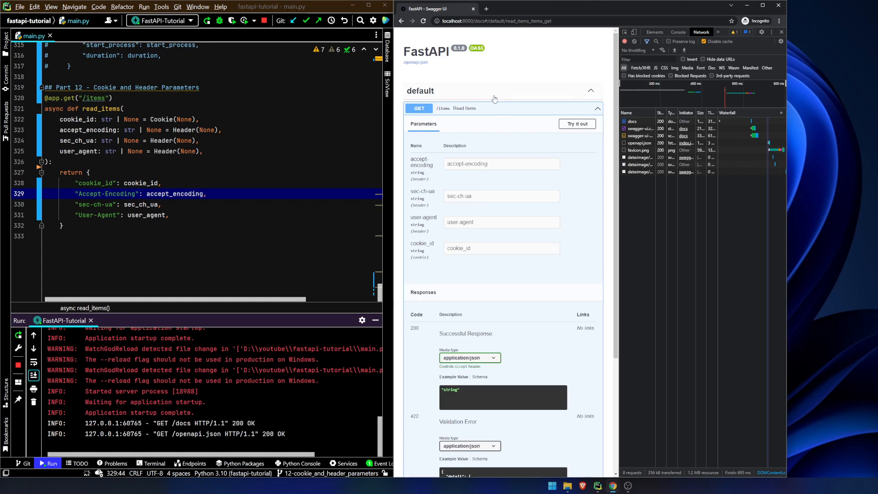
{"action": "left_click", "coordinate": [577, 124]}
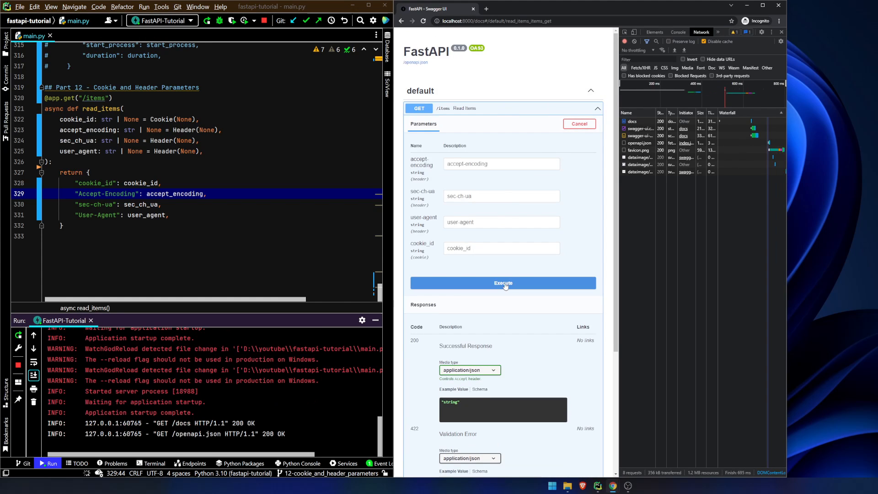
{"action": "left_click", "coordinate": [503, 282]}
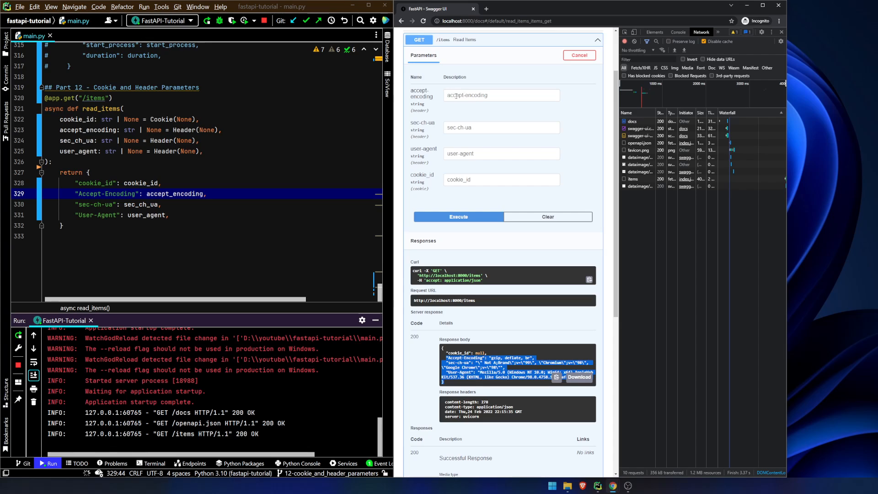
{"action": "mouse_move", "coordinate": [493, 139]}
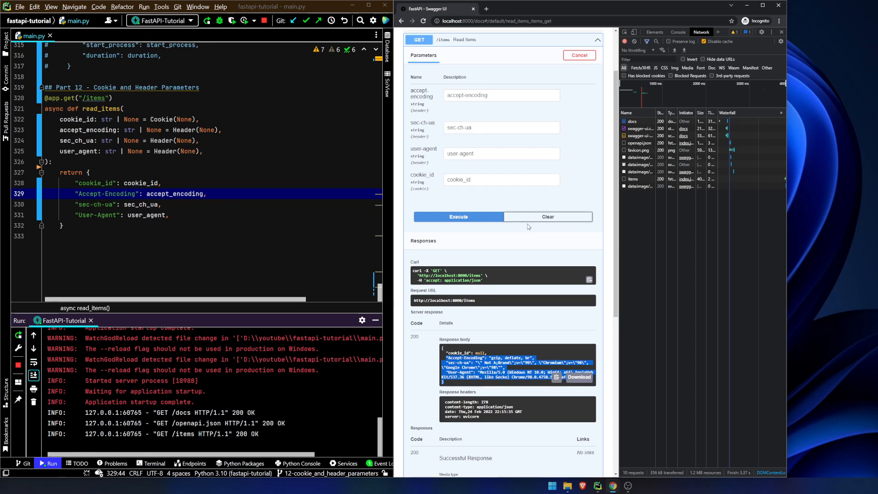
{"action": "left_click", "coordinate": [633, 179]}
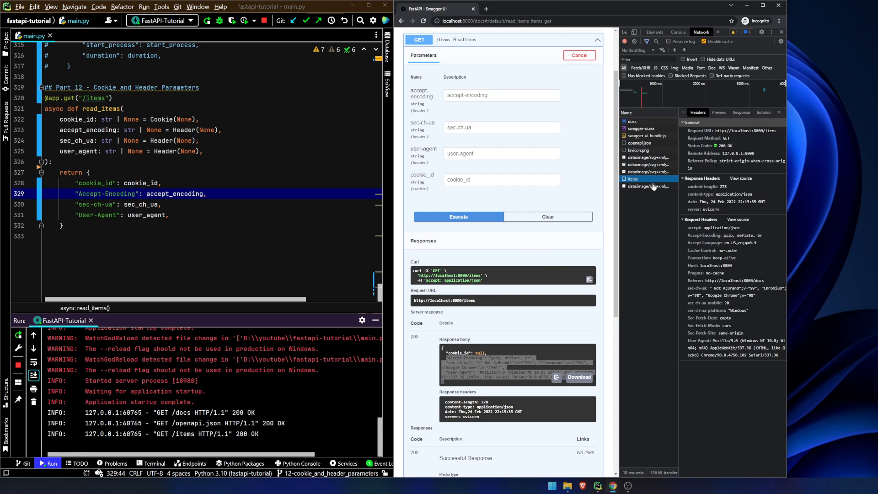
{"action": "mouse_move", "coordinate": [477, 202]}
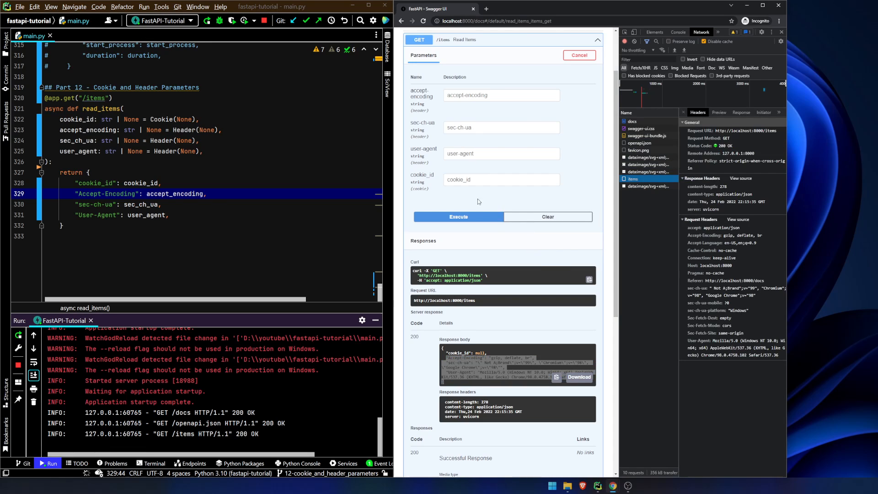
{"action": "mouse_move", "coordinate": [399, 289]}
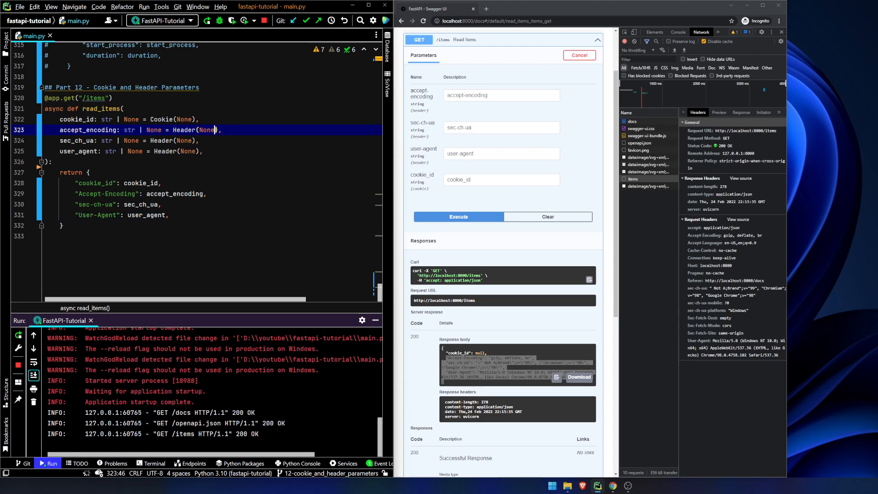
Pass convert_underscores=False in the Header(None) call for accept_encoding.
{"action": "type", "text": "d"}
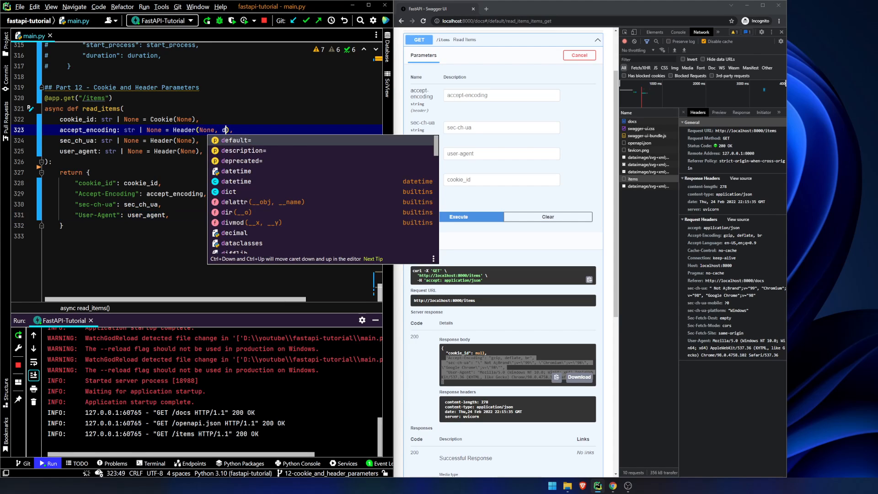
{"action": "type", "text": "convert_underscores="}
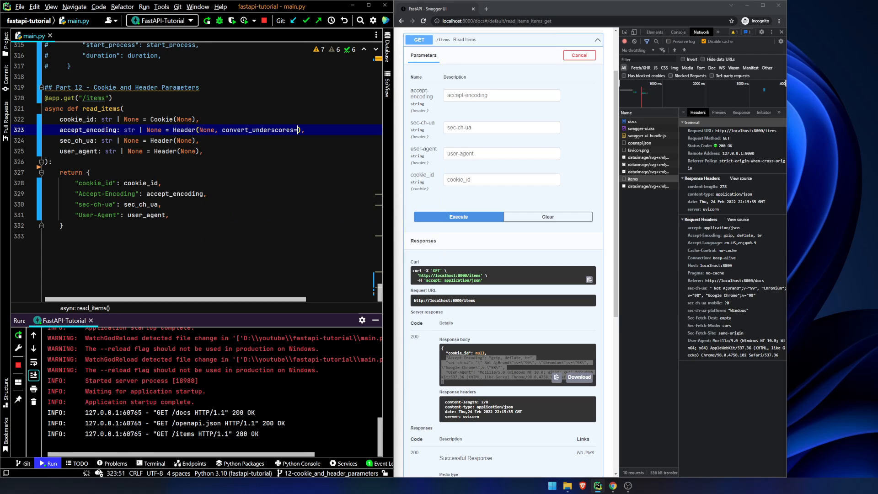
{"action": "type", "text": "False"}
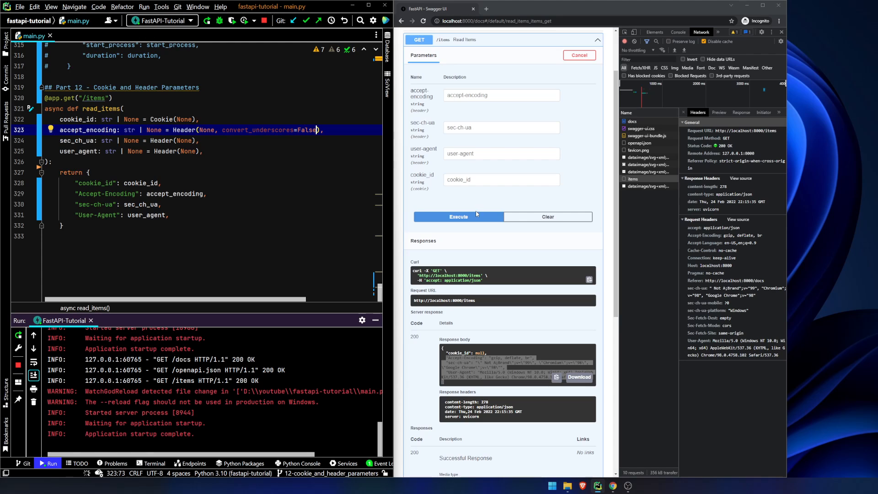
Reload and re-run GET /items, getting Accept-Encoding null, then check the browser's Accept-Encoding request header.
{"action": "left_click", "coordinate": [422, 21]}
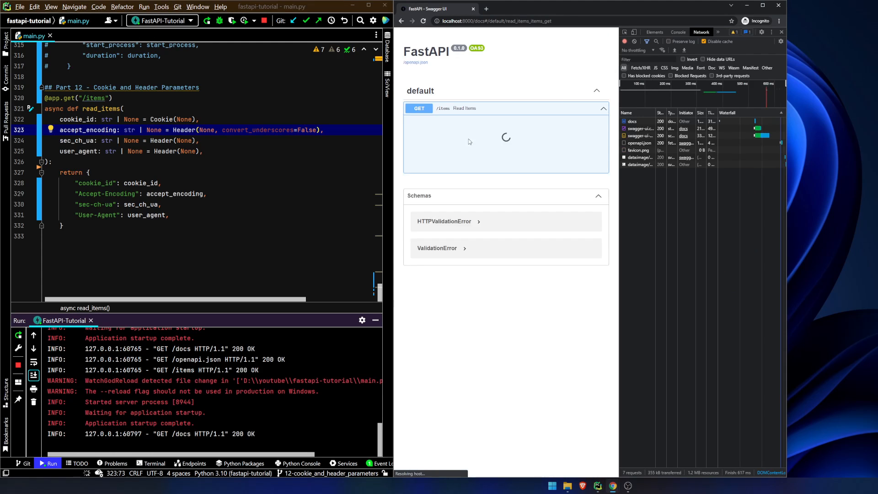
{"action": "left_click", "coordinate": [503, 108]}
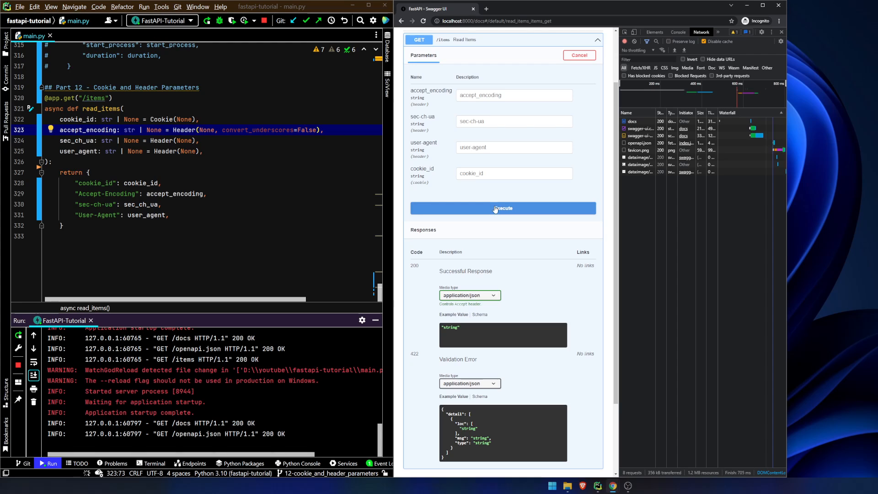
{"action": "left_click", "coordinate": [502, 208]}
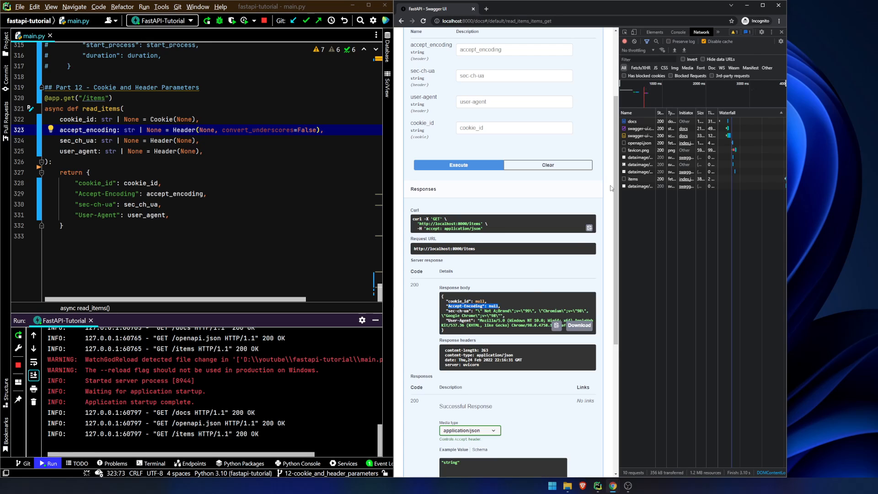
{"action": "left_click", "coordinate": [632, 178]}
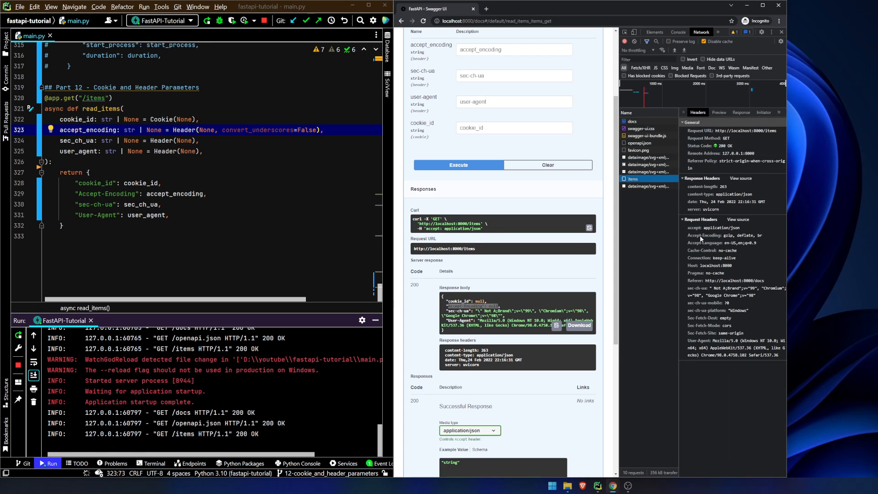
{"action": "left_click", "coordinate": [728, 235]}
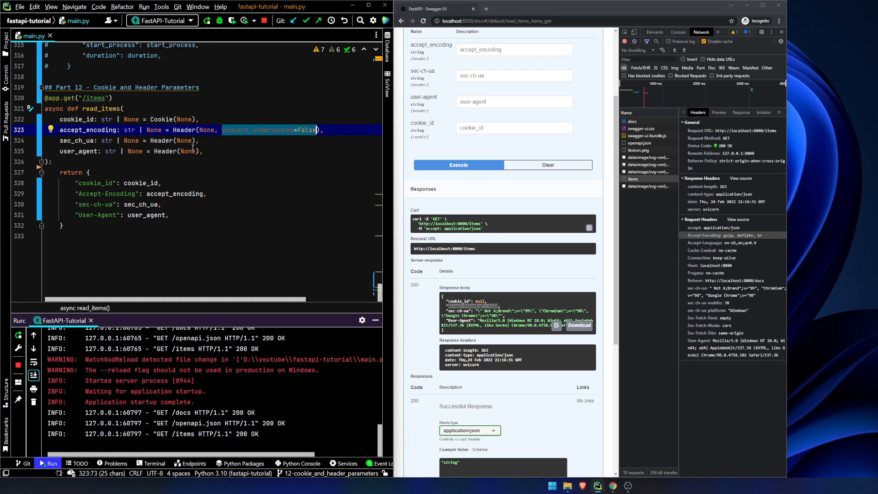
Remove convert_underscores=False so GET /items returns Accept-Encoding 'gzip, deflate, br' again.
{"action": "key", "text": "Delete"}
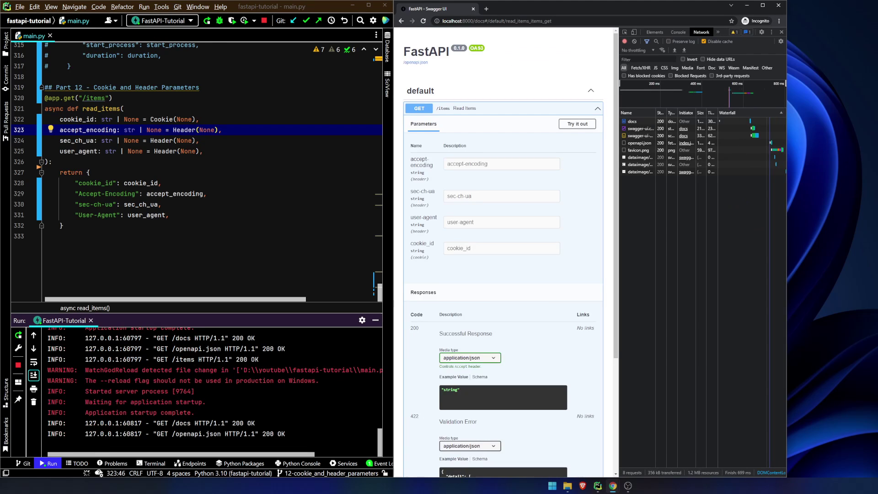
{"action": "mouse_move", "coordinate": [354, 106]}
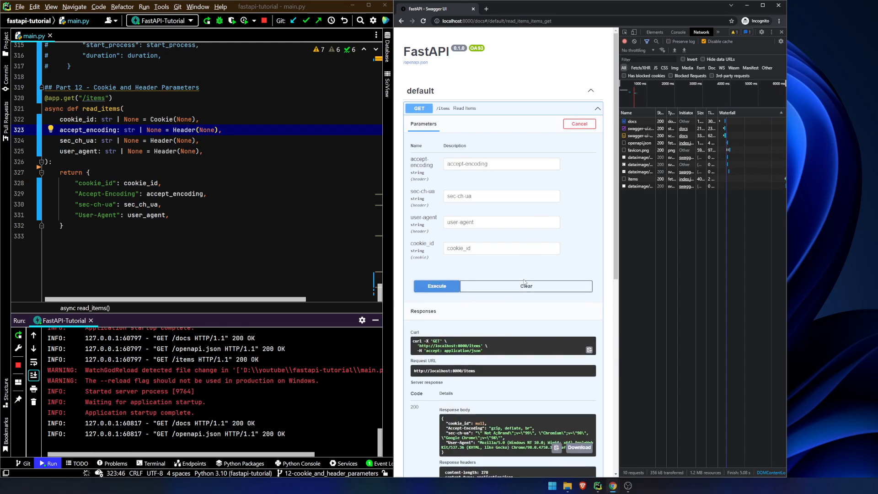
{"action": "scroll", "scroll_direction": "down", "scroll_amount": 3}
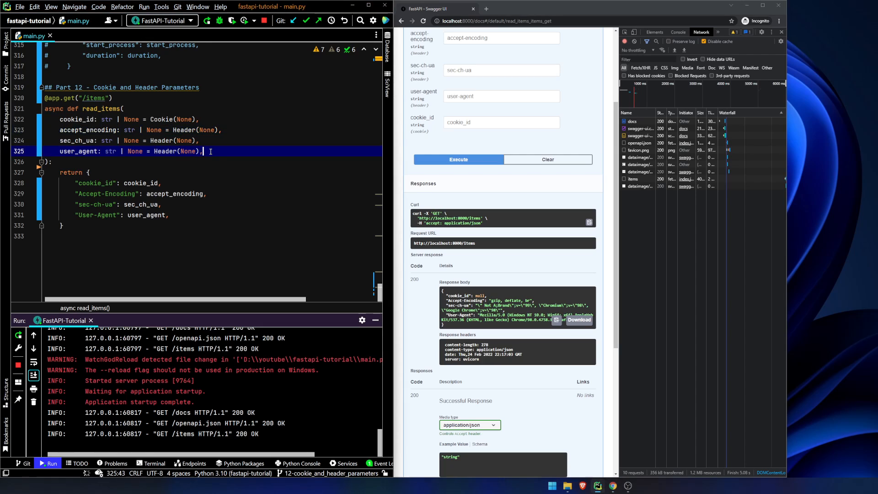
Add x_token: list[str] | None = Header(None) and return it as "X-Token values": x_token.
{"action": "key", "text": "enter"}
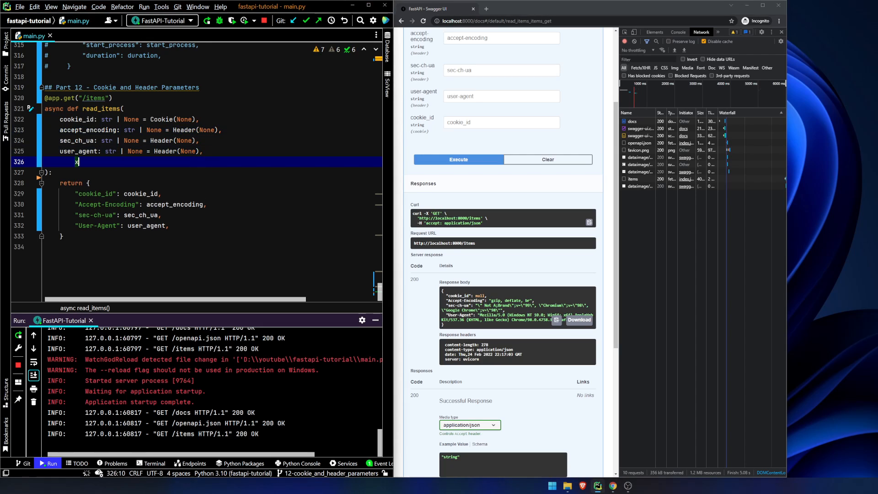
{"action": "type", "text": "x_token: list[str] | N"}
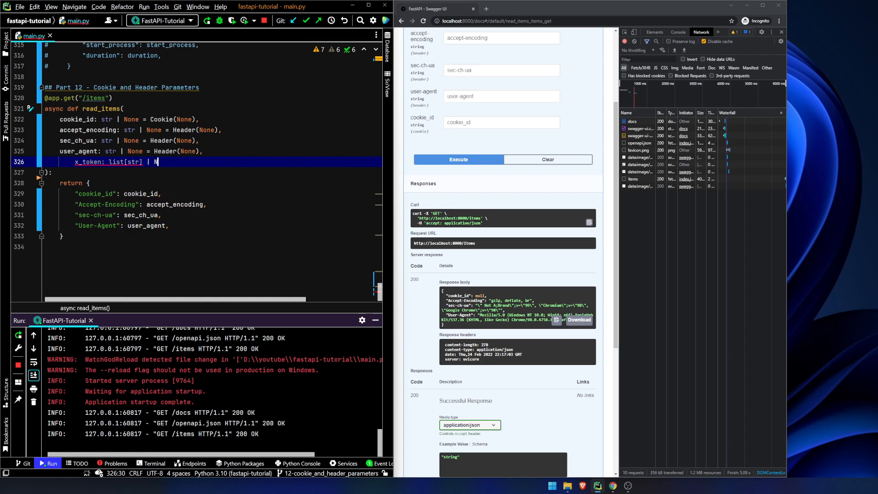
{"action": "type", "text": "= Header(N"}
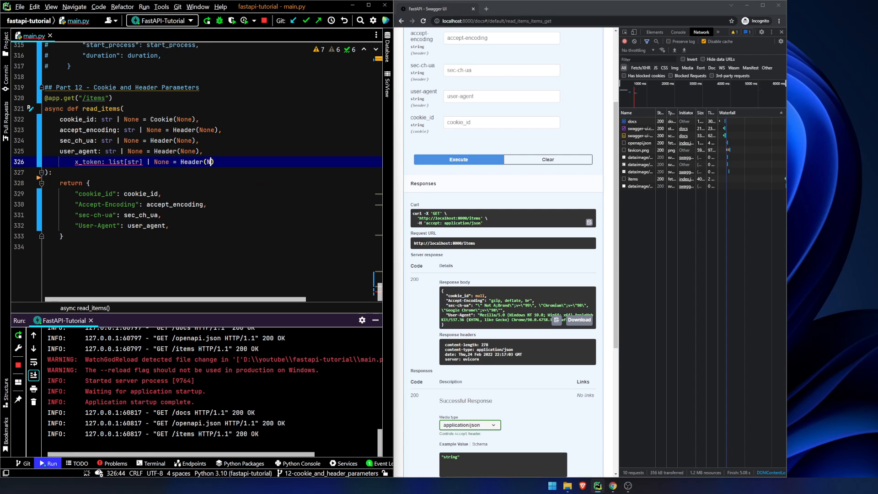
{"action": "type", "text": "one)"}
{"action": "type", "text": "\"X-T"}
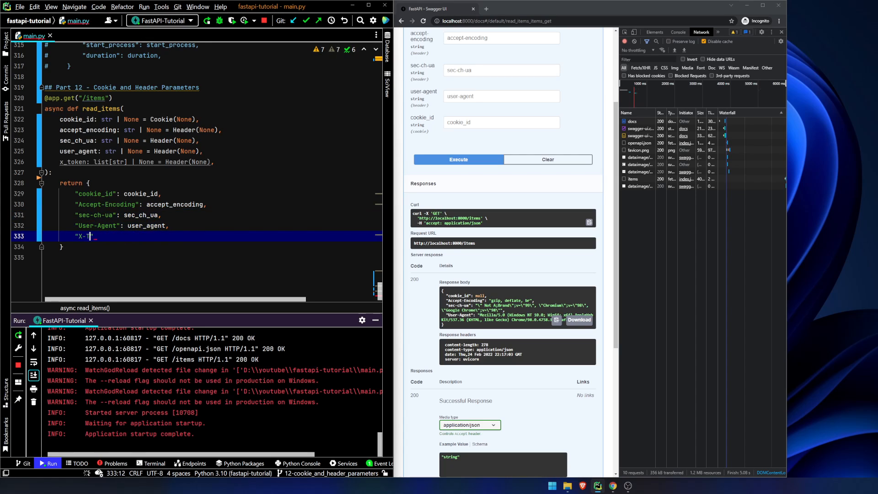
{"action": "type", "text": "oken values"}
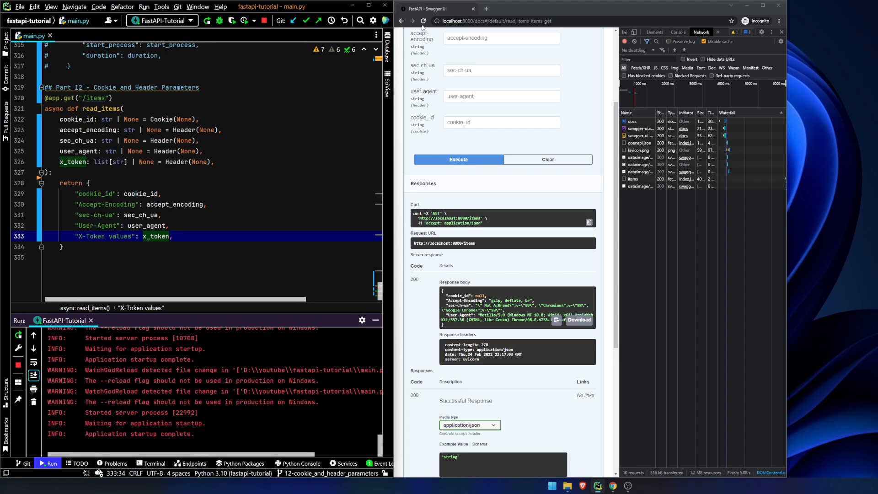
Execute GET /items in Swagger UI with x-token array values foo and bar, returning 200.
{"action": "left_click", "coordinate": [424, 21]}
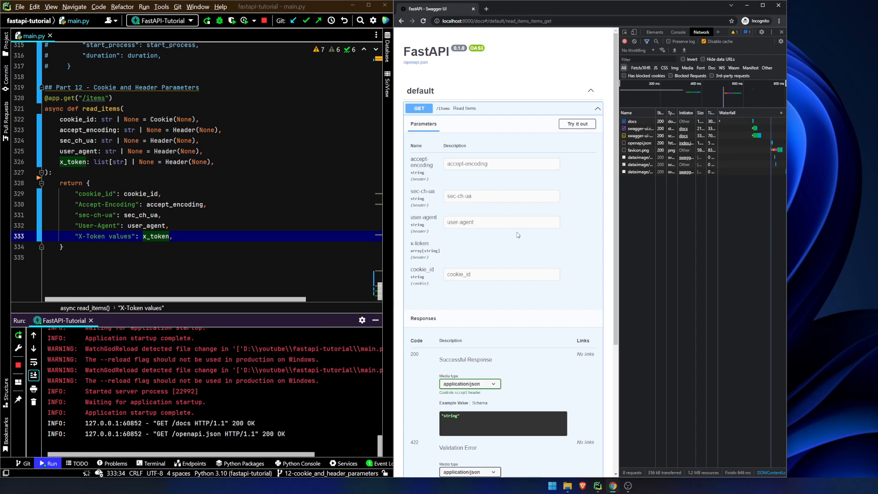
{"action": "left_click", "coordinate": [577, 123]}
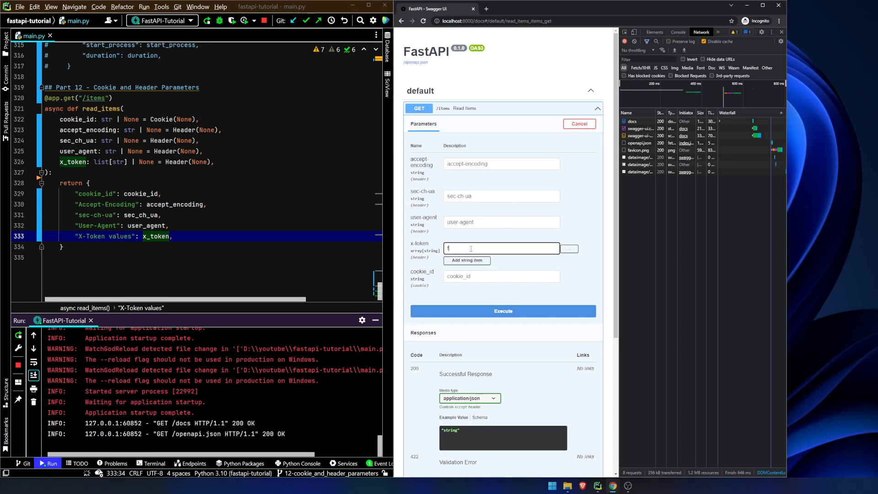
{"action": "left_click", "coordinate": [466, 260]}
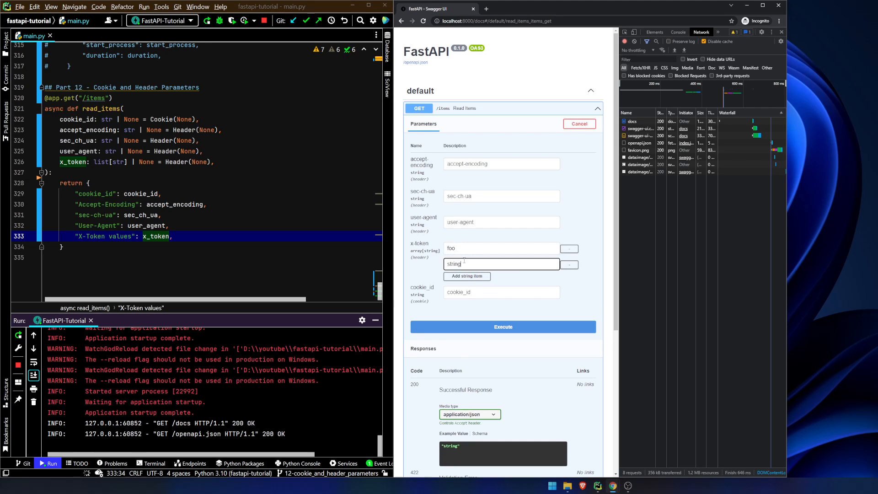
{"action": "left_click", "coordinate": [502, 326]}
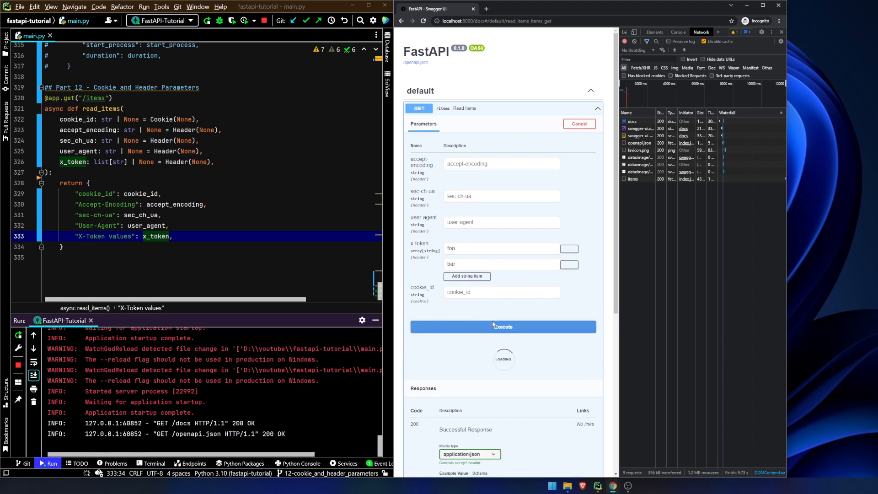
{"action": "left_click", "coordinate": [502, 327]}
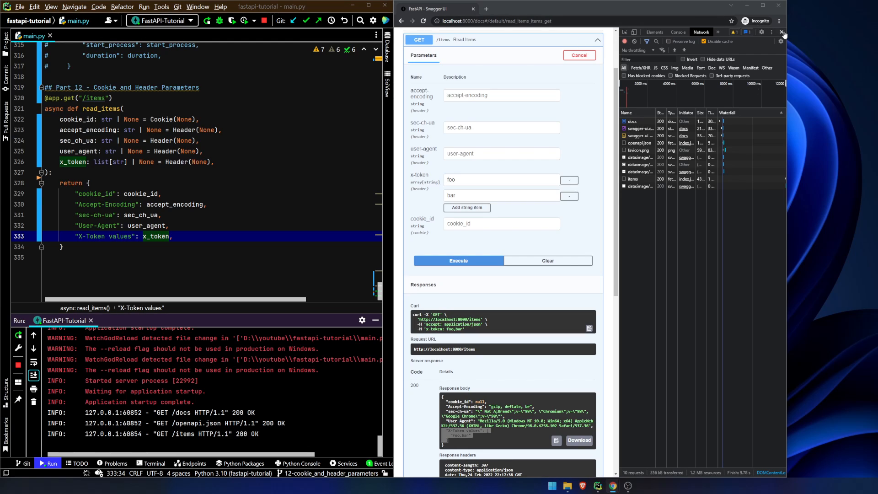
Close DevTools to reveal the response showing 'X-Token values' combined as 'foo,bar'.
{"action": "left_click", "coordinate": [782, 32]}
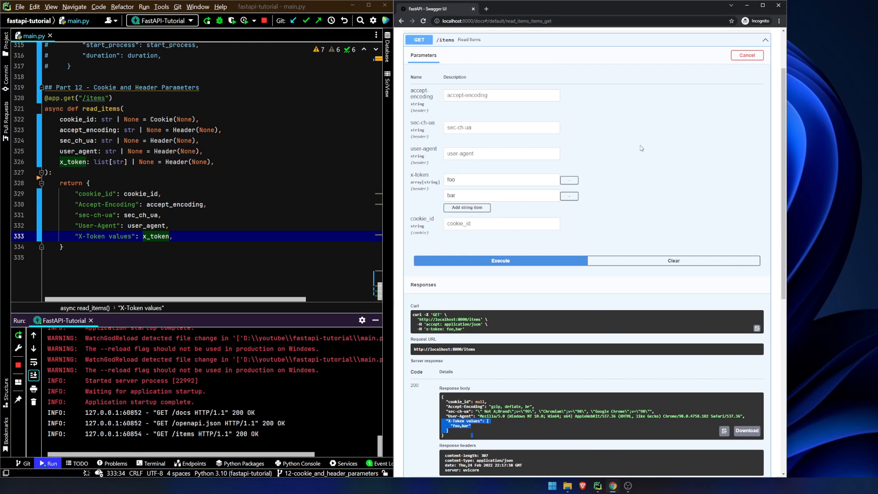
{"action": "mouse_move", "coordinate": [358, 197]}
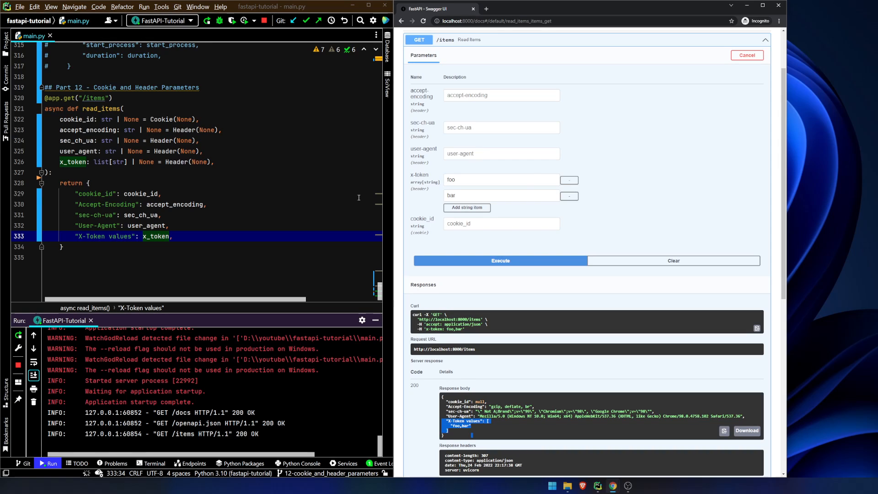
{"action": "mouse_move", "coordinate": [543, 207]}
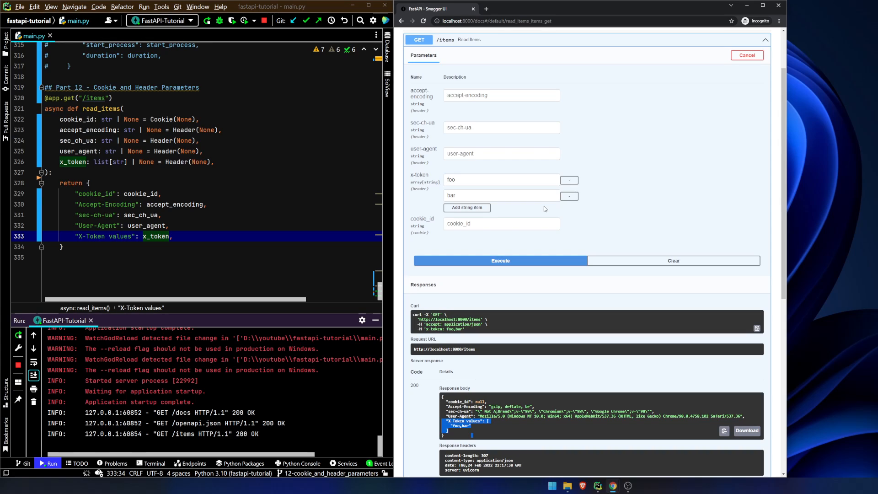
{"action": "mouse_move", "coordinate": [543, 175]}
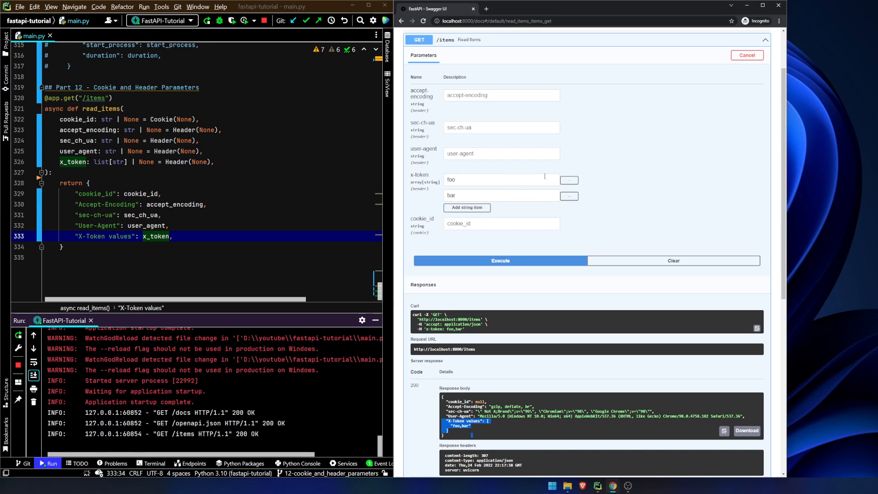